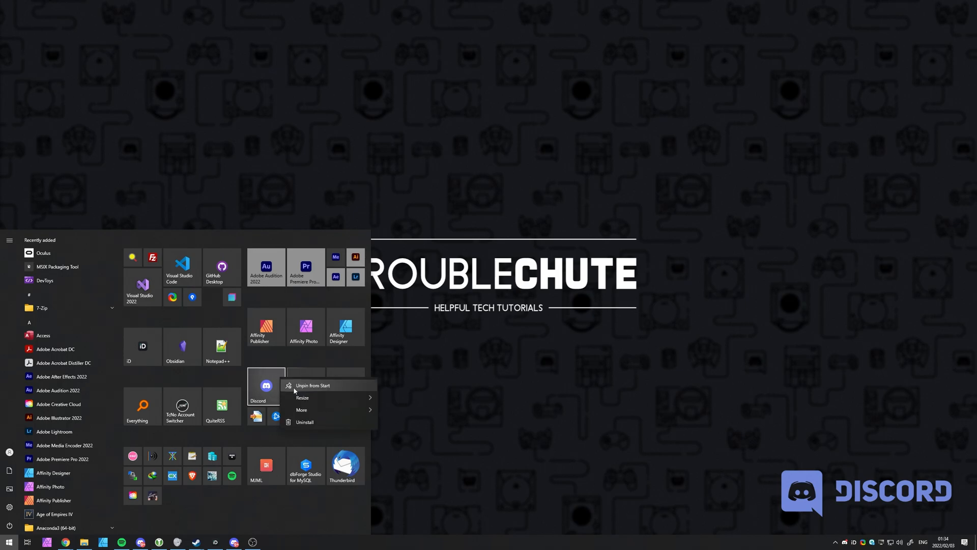
Launch Discord from its Start Menu tile using More > Run as administrator.
left_click(301, 410)
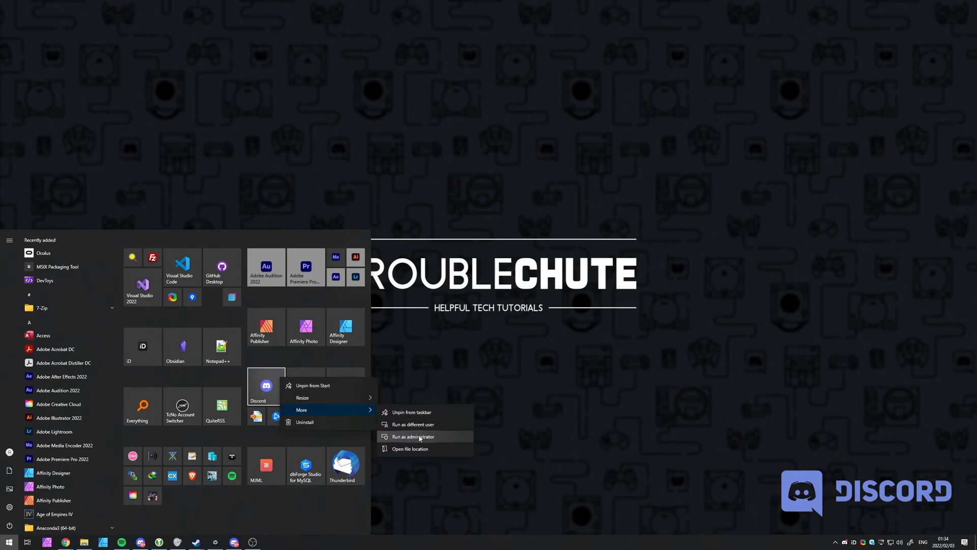
left_click(413, 436)
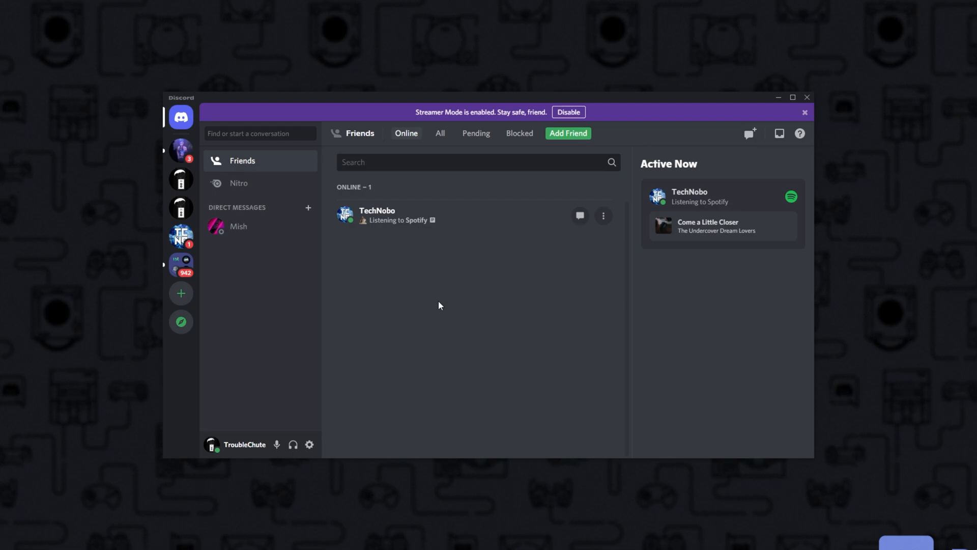
mouse_move(380, 289)
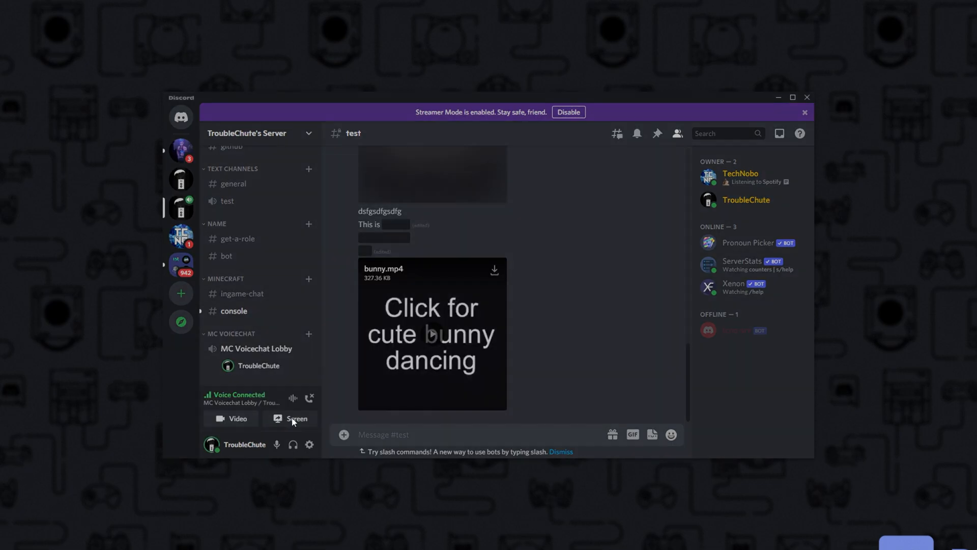
Open Screen Share setup and keep stream quality at 720p, 30 fps.
left_click(291, 419)
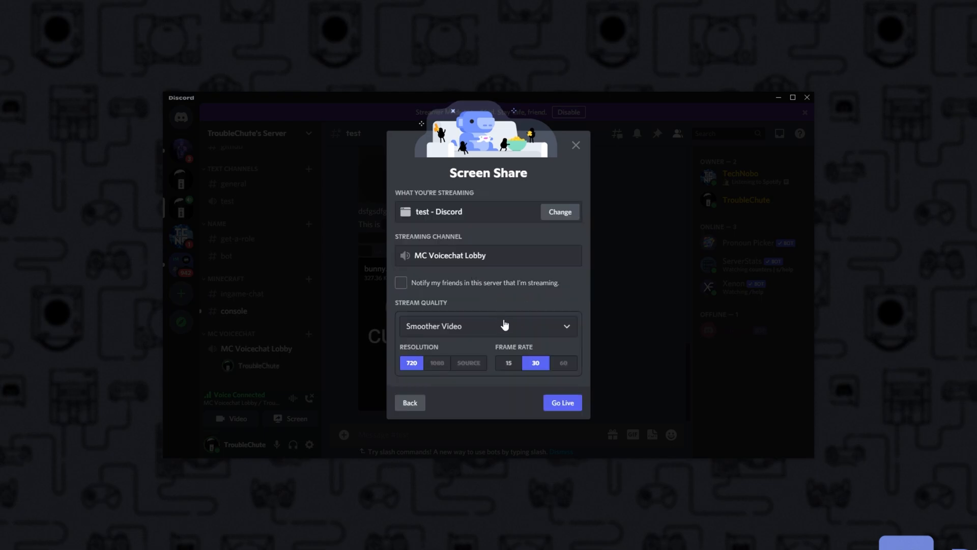
mouse_move(468, 362)
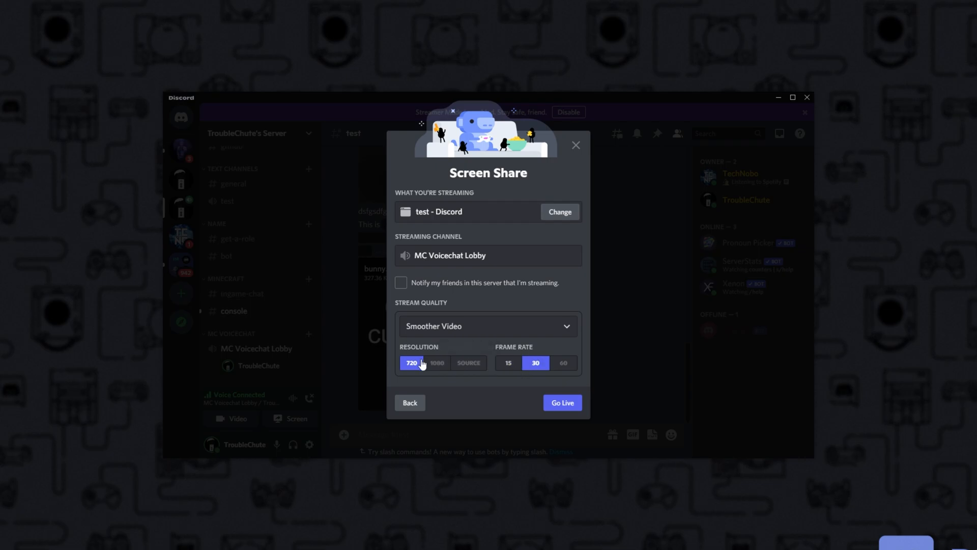
mouse_move(531, 366)
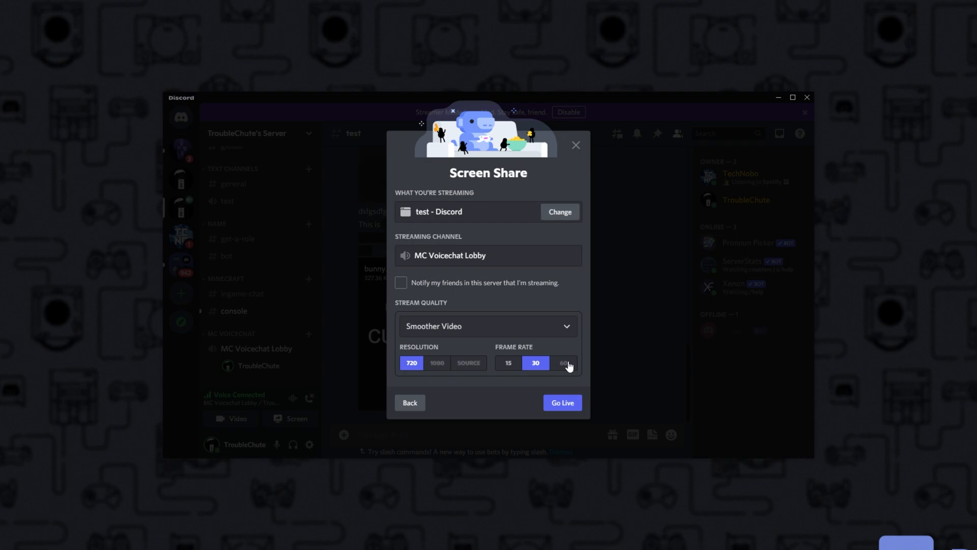
mouse_move(567, 352)
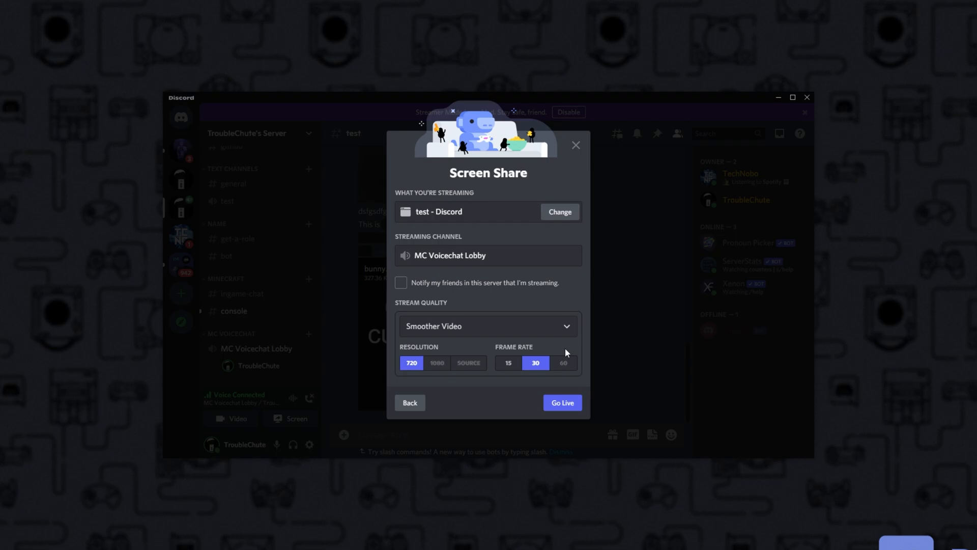
mouse_move(527, 380)
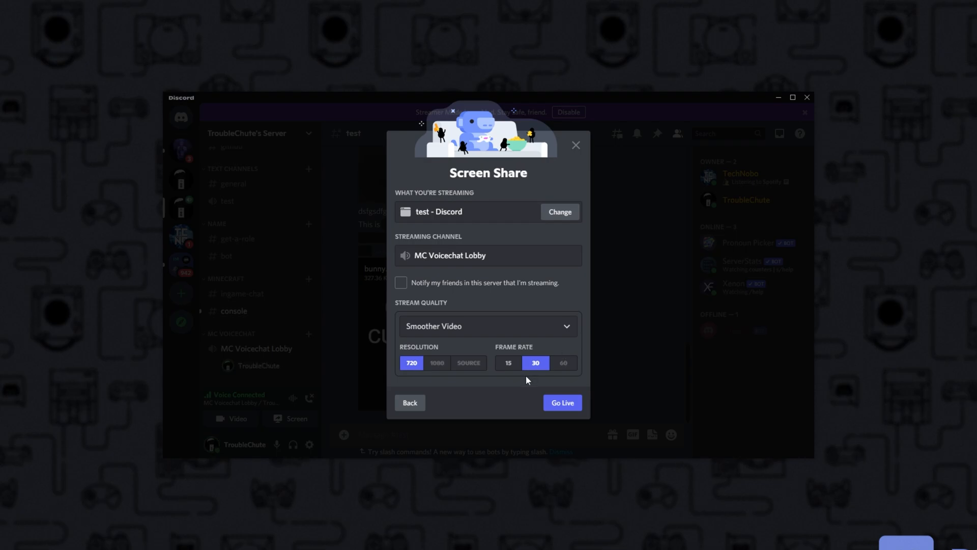
mouse_move(489, 385)
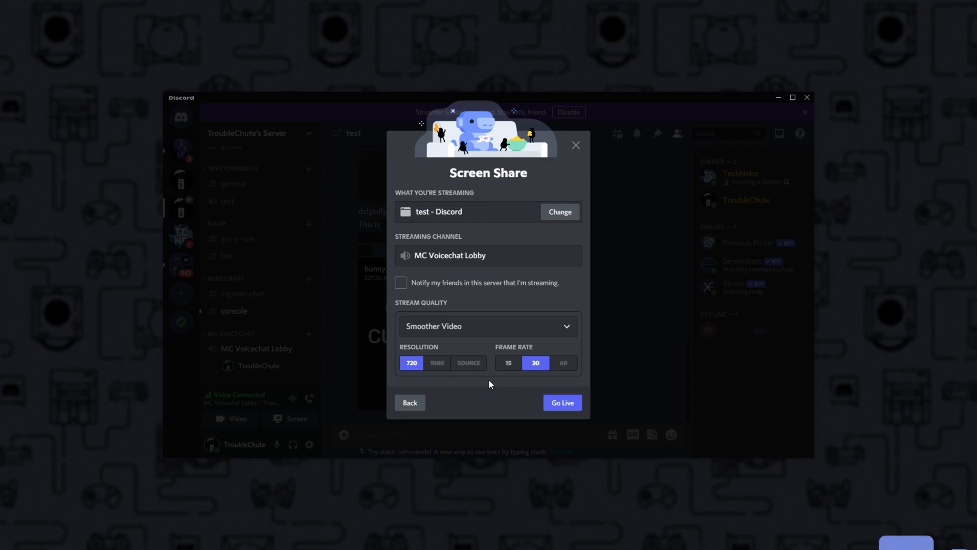
mouse_move(447, 367)
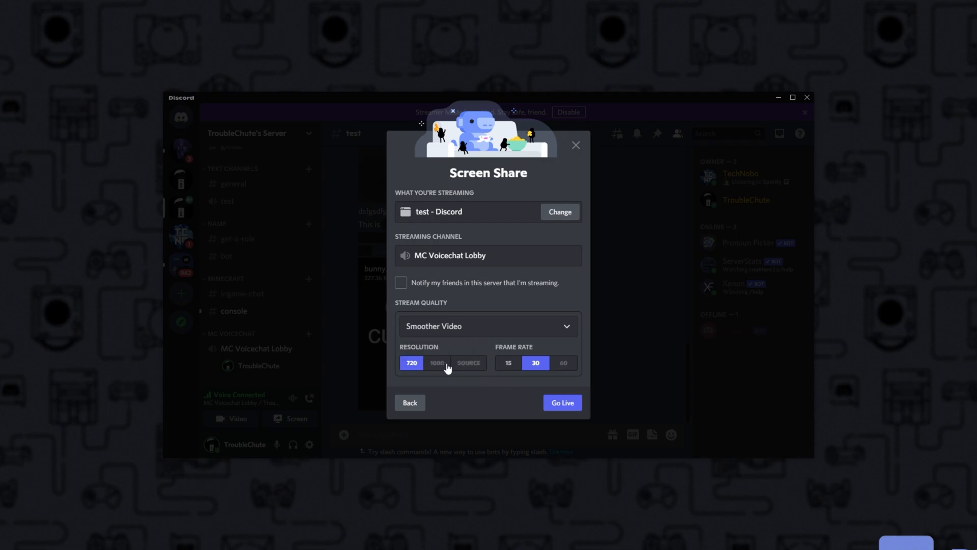
mouse_move(468, 363)
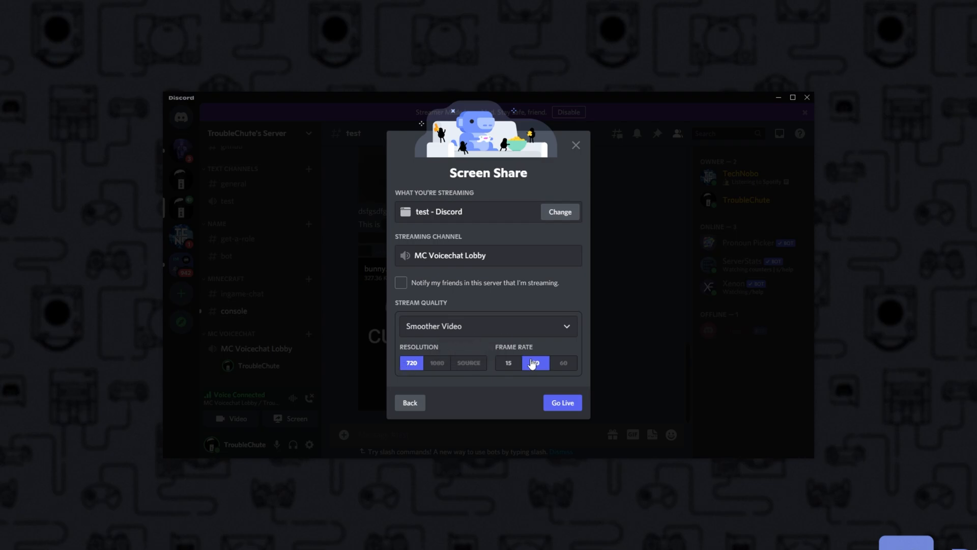
left_click(535, 363)
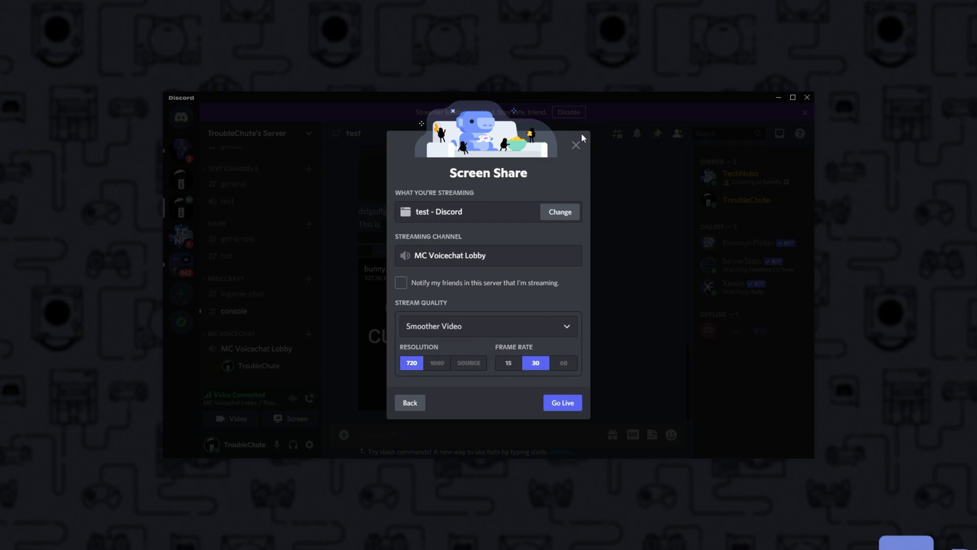
Close the Screen Share dialog without going live.
left_click(575, 144)
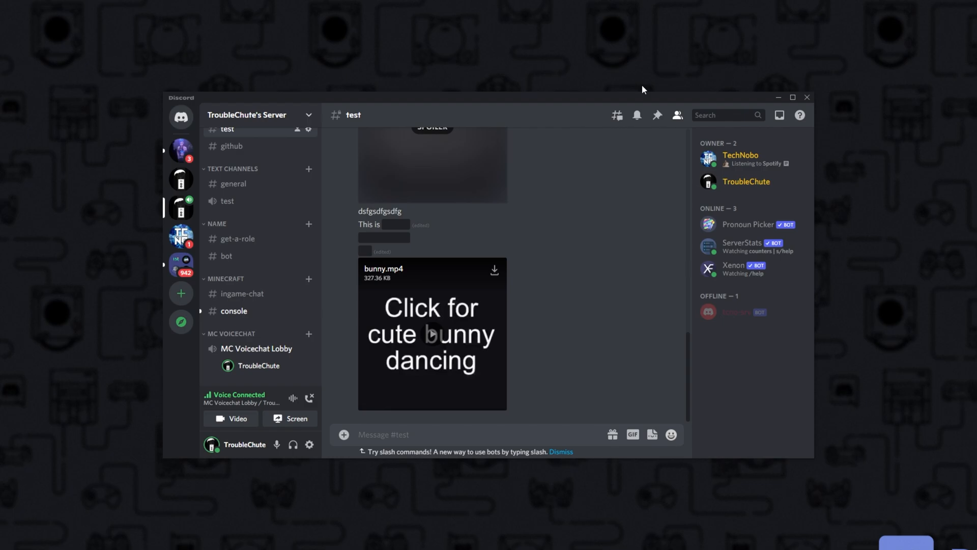
mouse_move(585, 186)
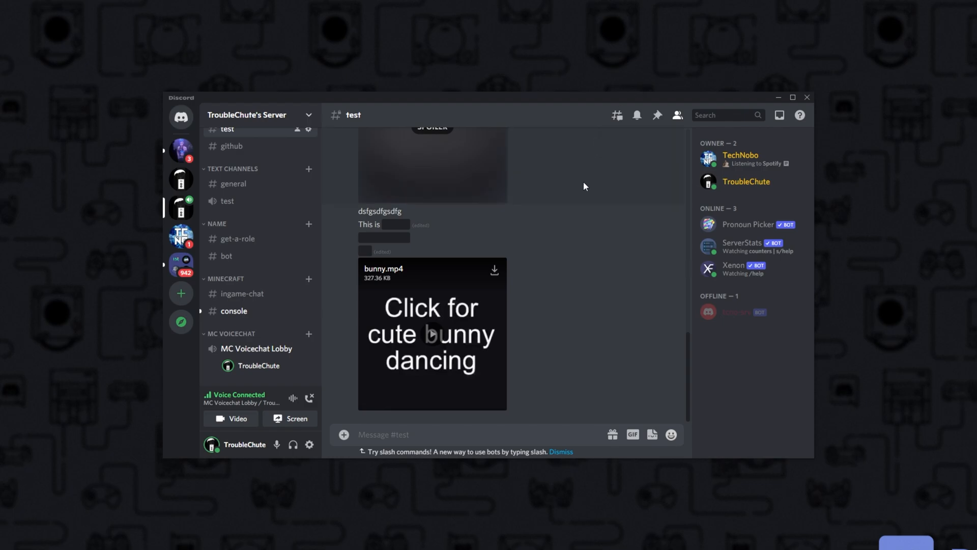
mouse_move(580, 185)
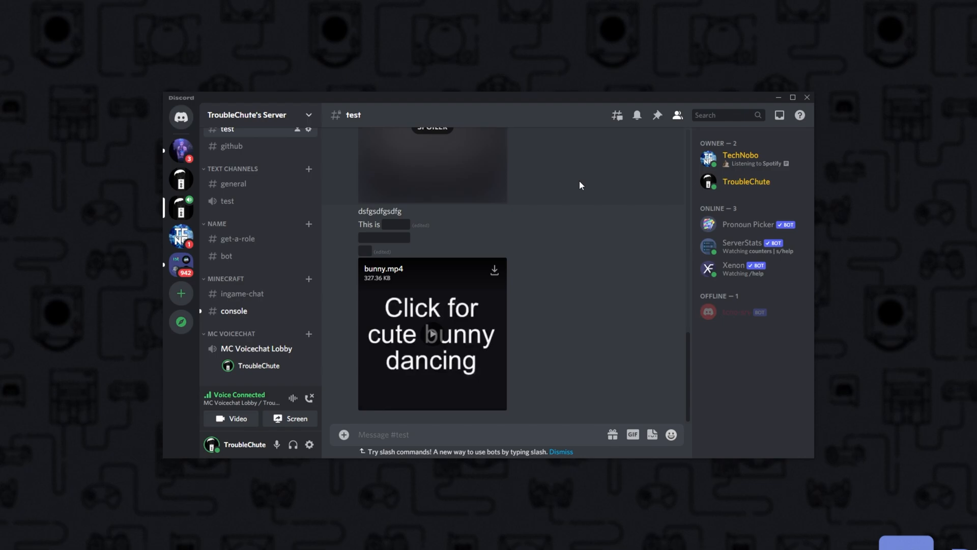
mouse_move(572, 208)
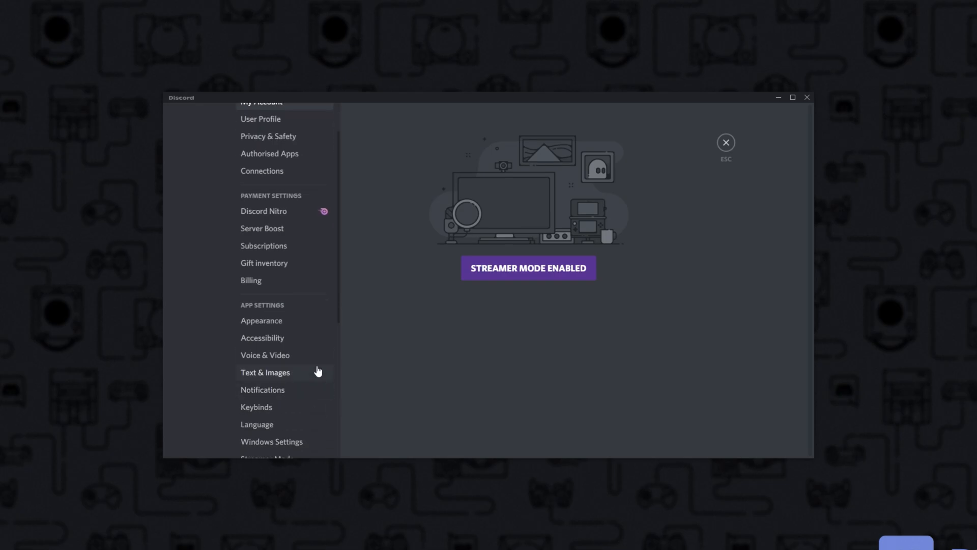
In Voice & Video settings, switch off OpenH264 Video Codec provided by Cisco Systems.
left_click(264, 355)
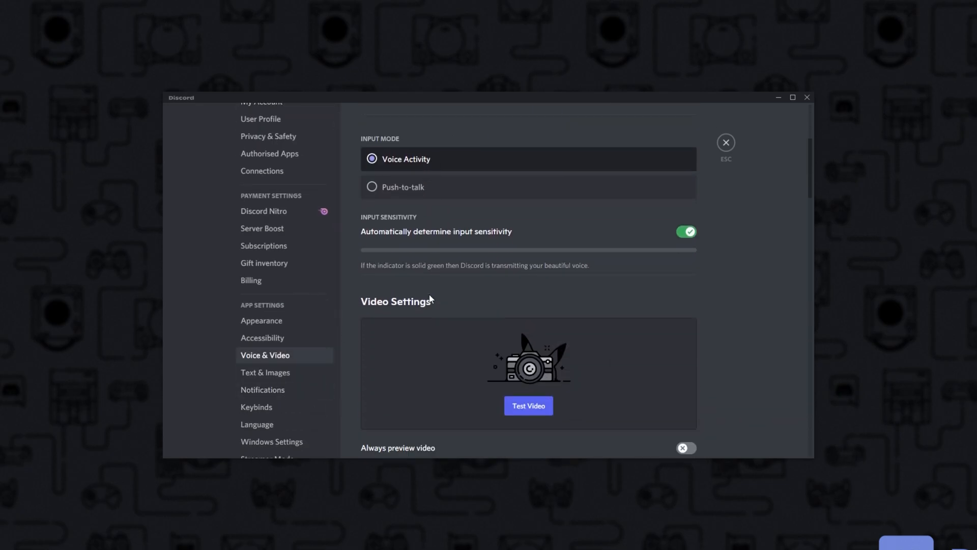
scroll("down", 3)
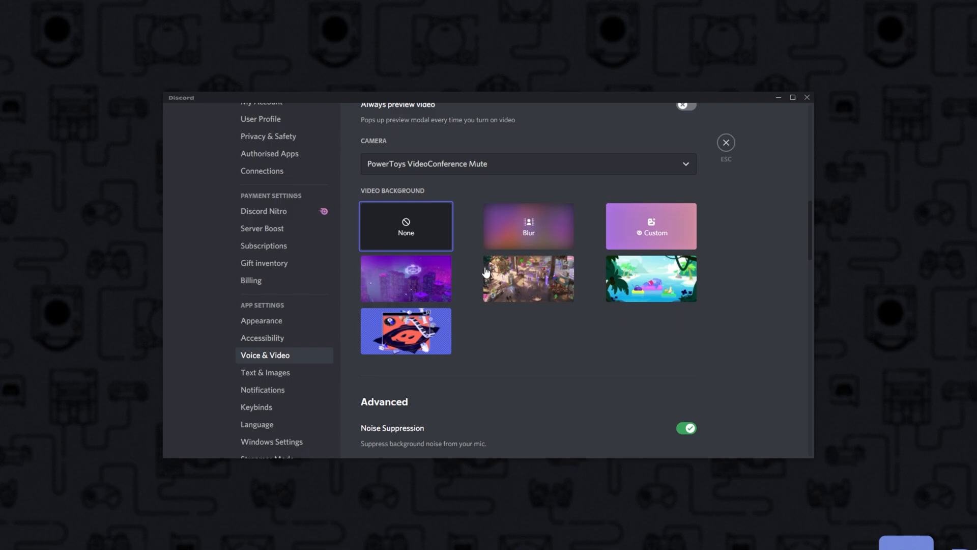
scroll("down", 3)
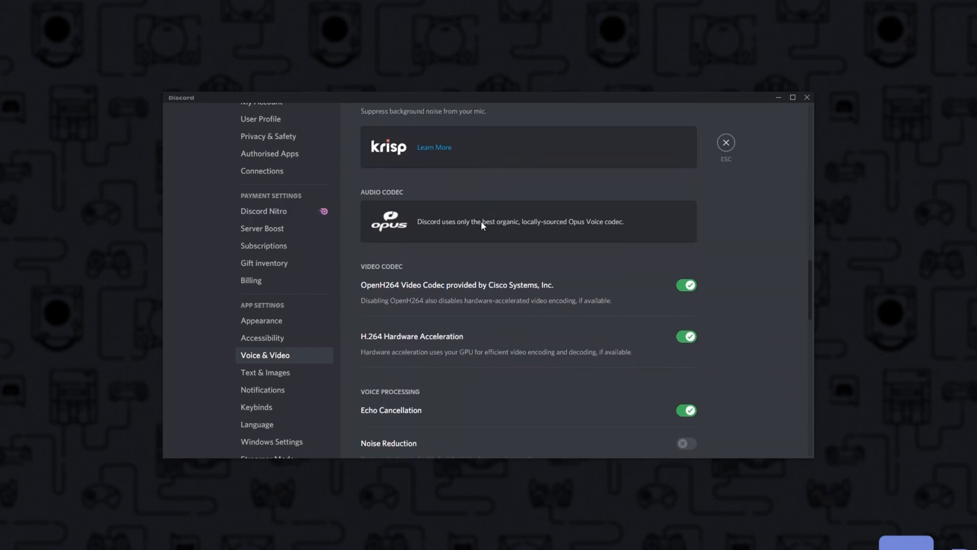
mouse_move(398, 272)
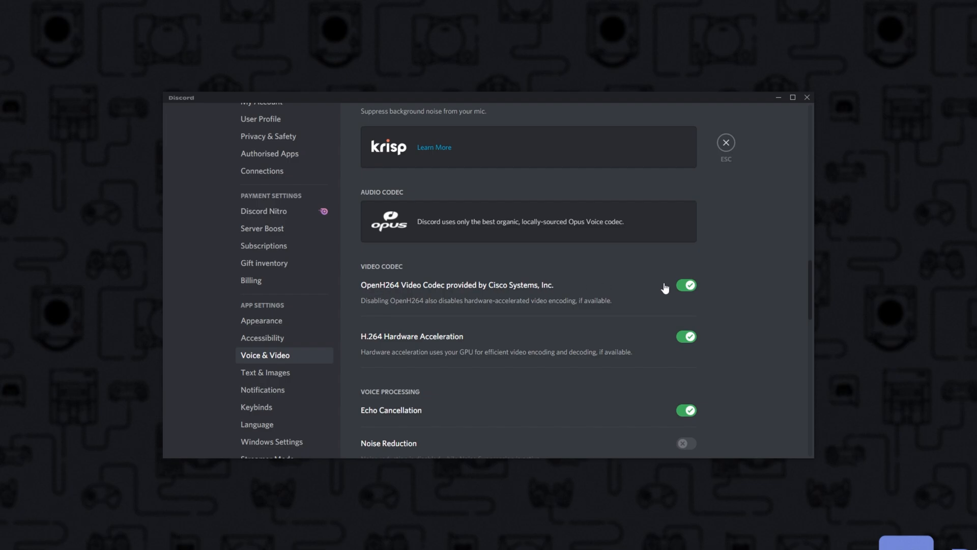
left_click(685, 285)
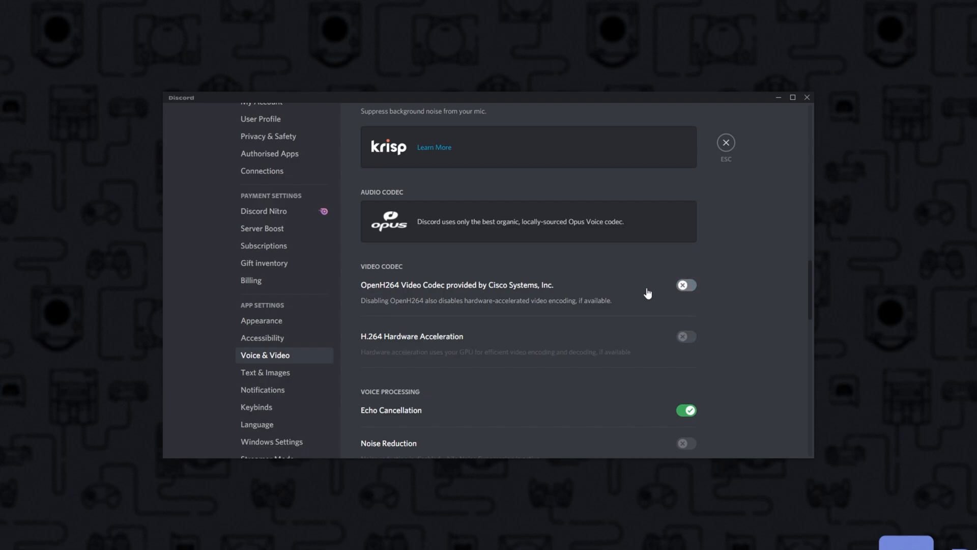
mouse_move(606, 338)
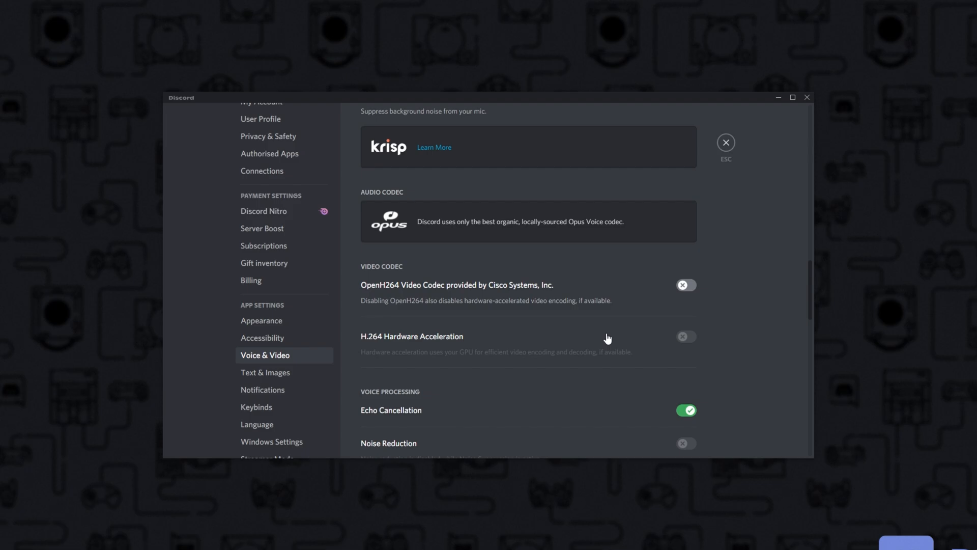
mouse_move(610, 341)
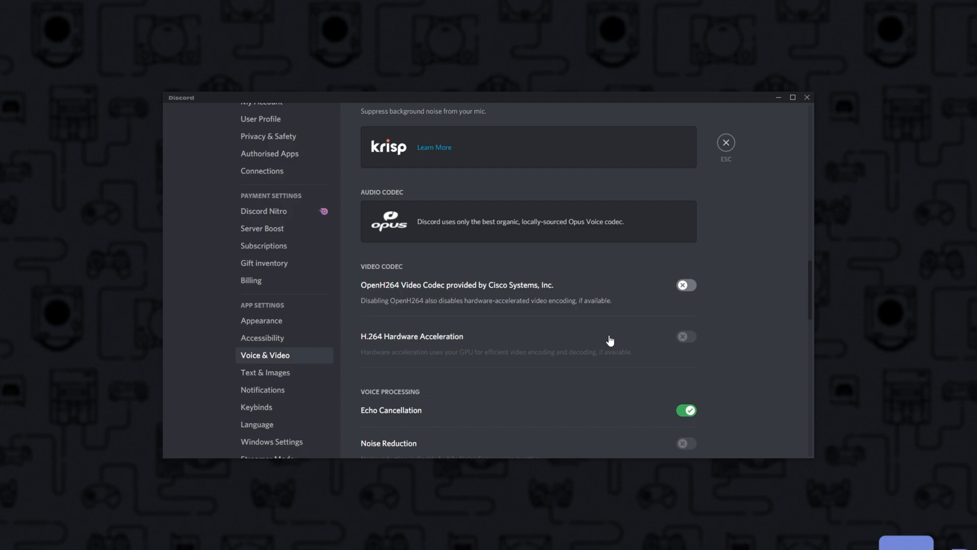
mouse_move(544, 317)
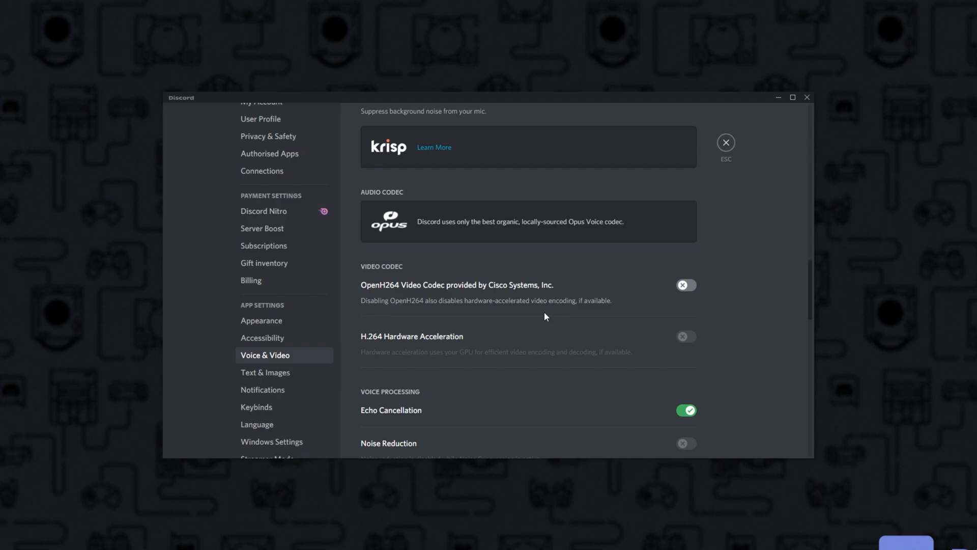
mouse_move(676, 313)
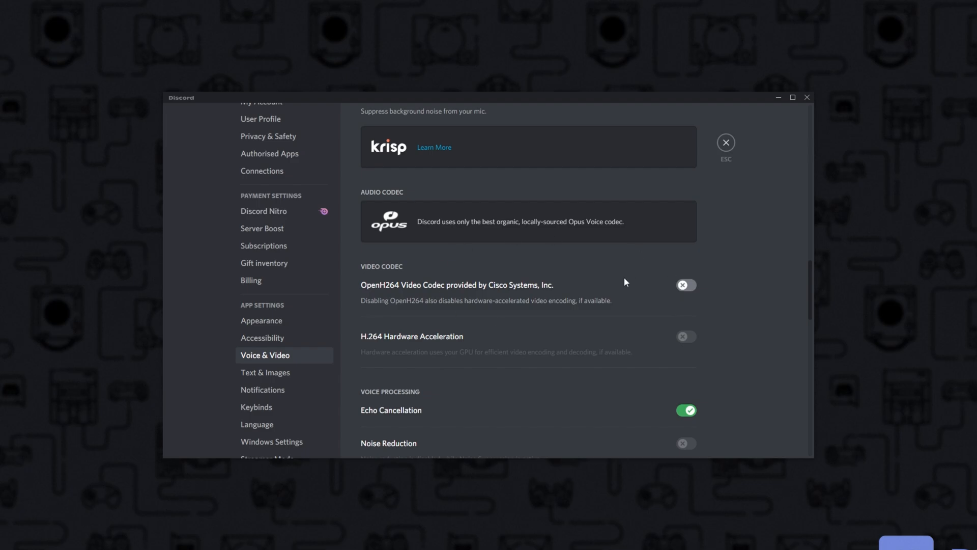
mouse_move(652, 298)
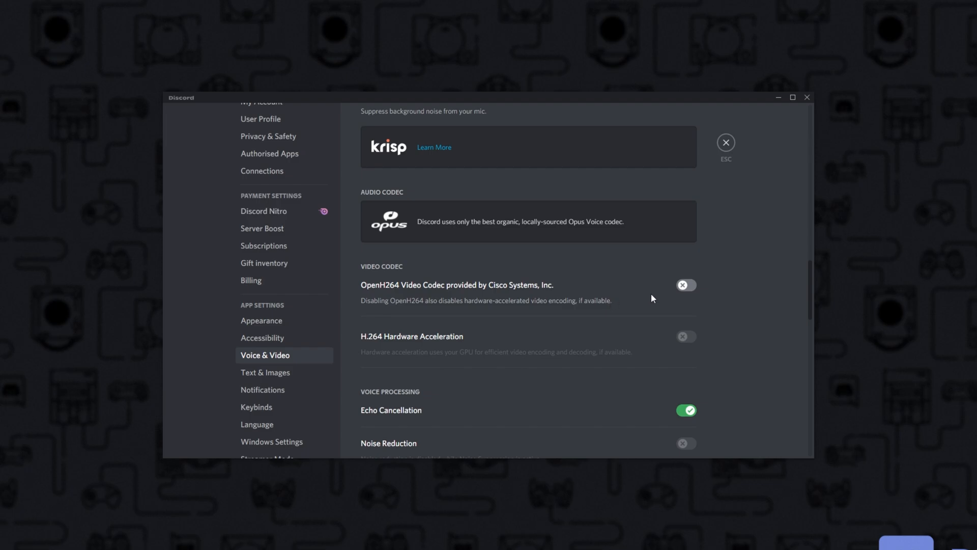
Re-enable OpenH264 Video Codec and cycle H.264 Hardware Acceleration off and back on.
left_click(685, 285)
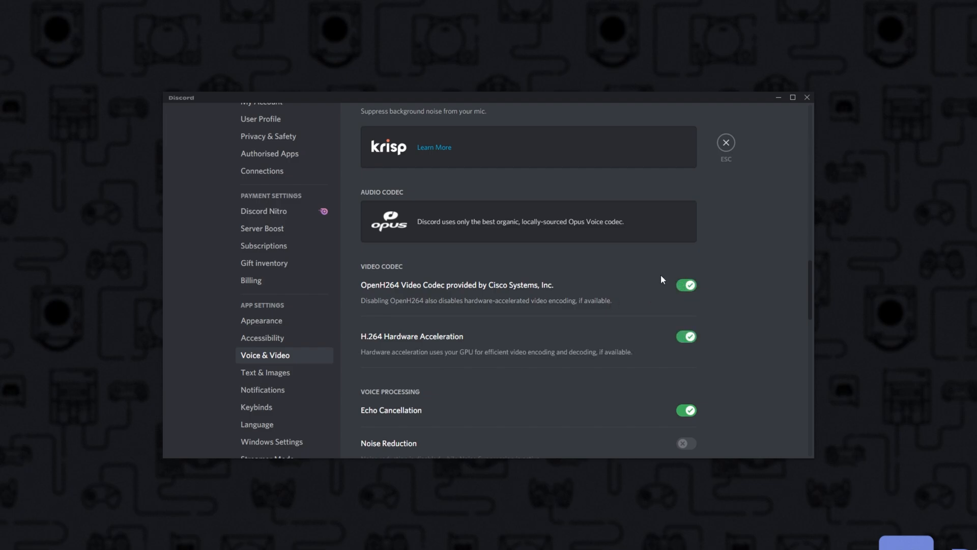
left_click(685, 336)
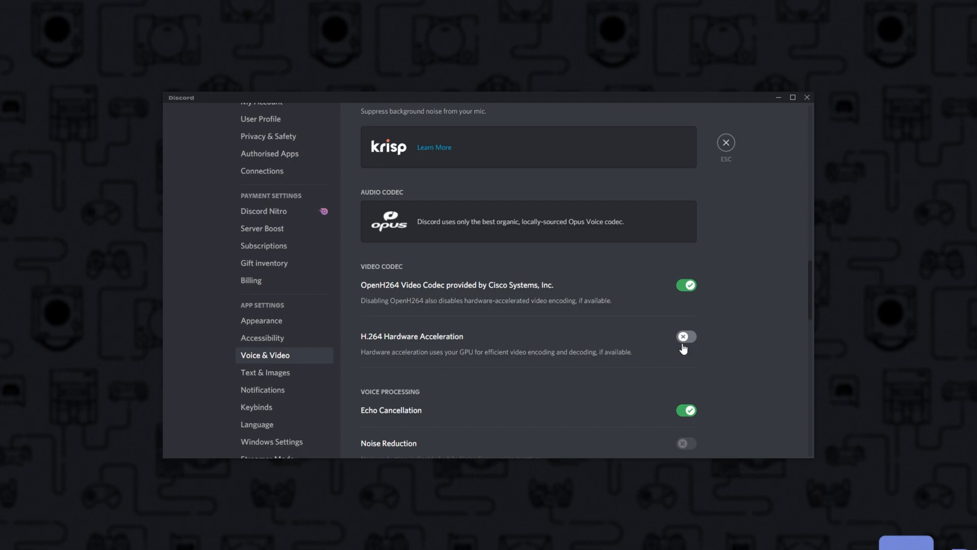
left_click(686, 336)
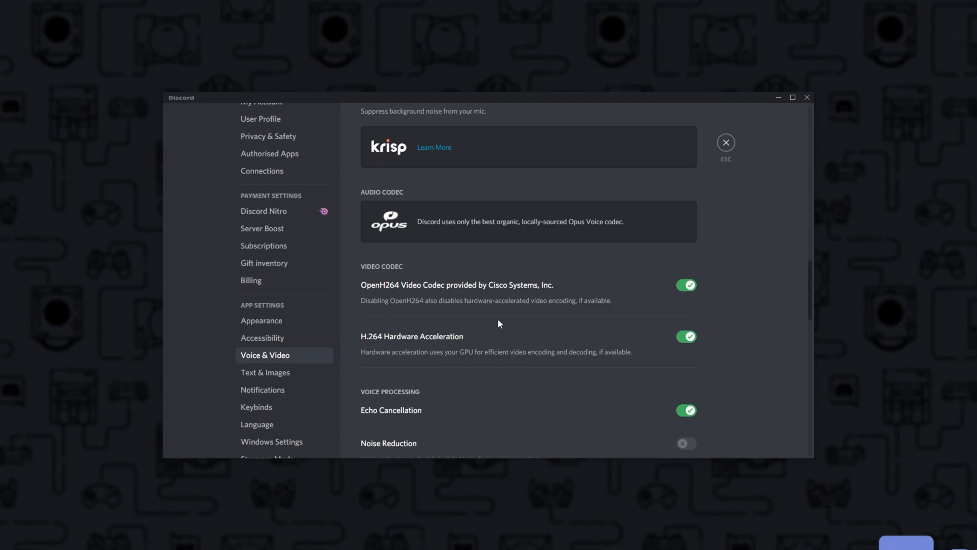
mouse_move(486, 305)
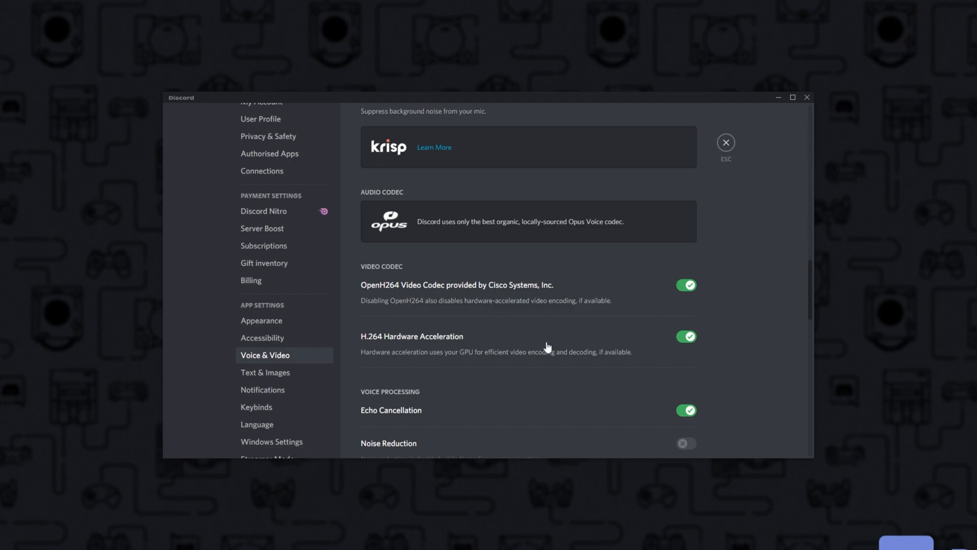
mouse_move(636, 336)
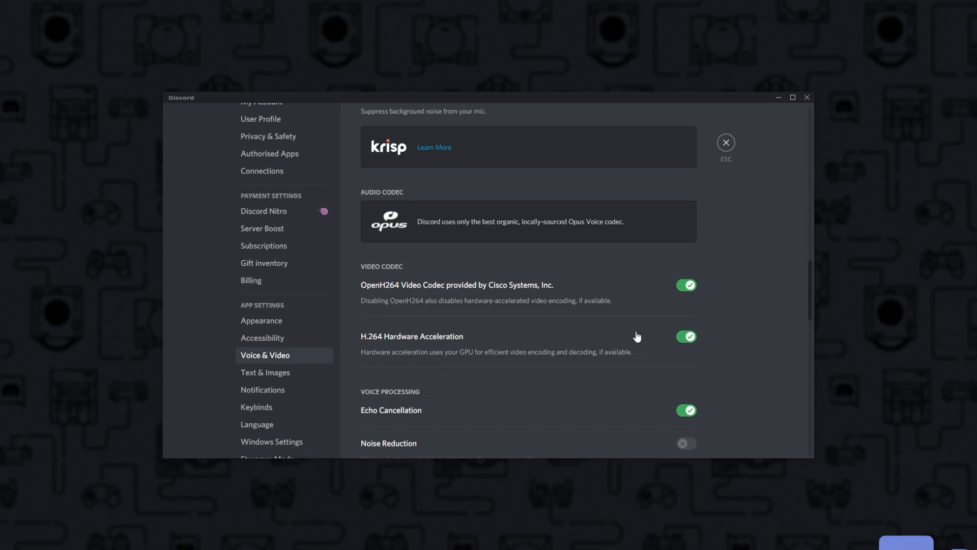
mouse_move(520, 359)
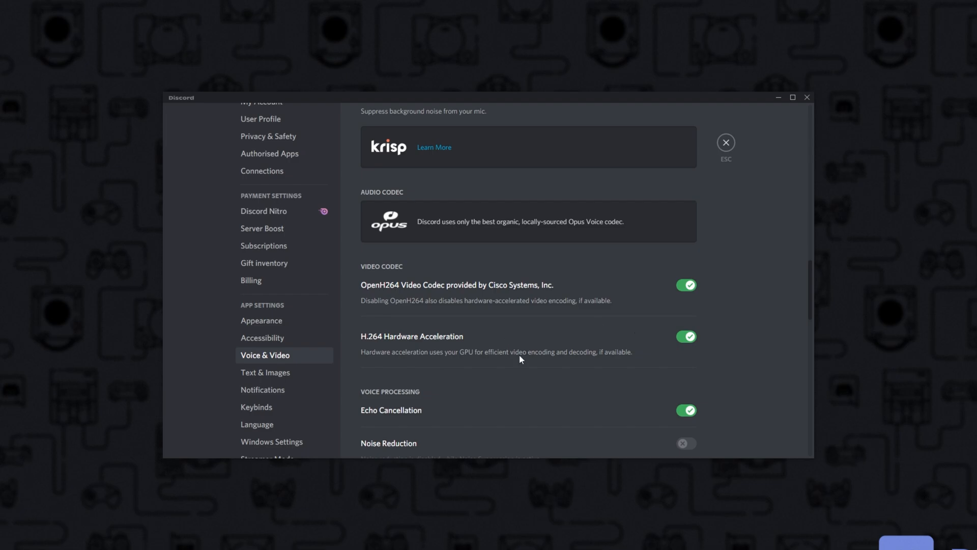
mouse_move(584, 319)
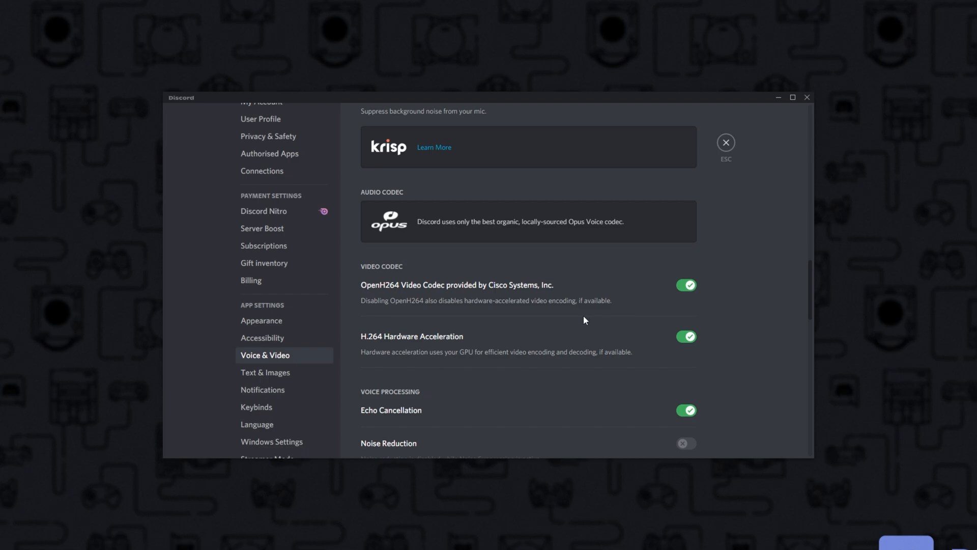
scroll("down", 3)
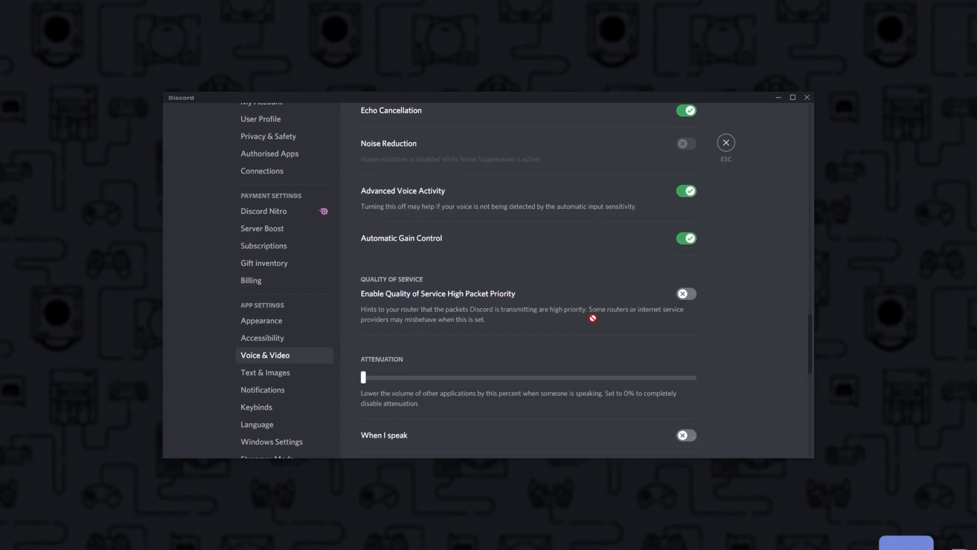
Verify Hardware Acceleration is on under Advanced, then close settings to the test channel.
scroll("down", 3)
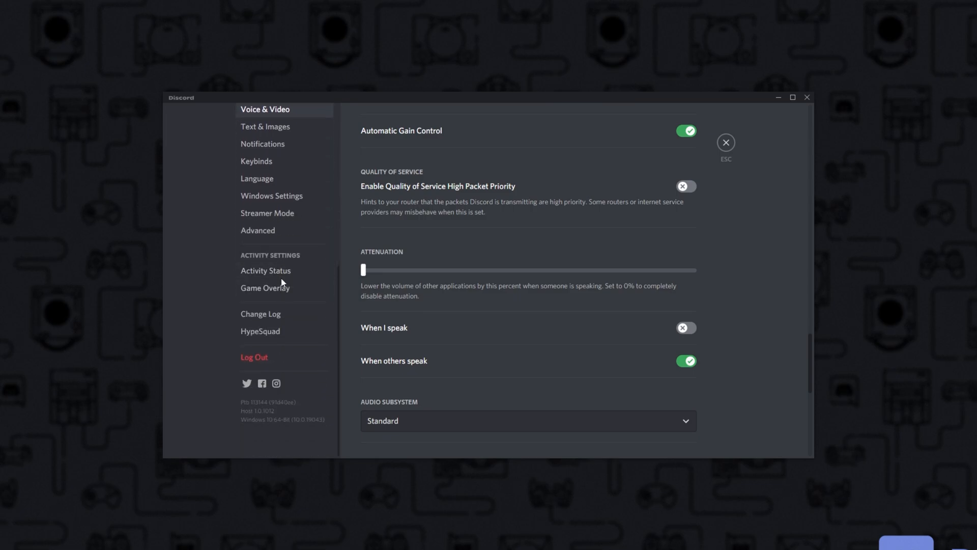
left_click(258, 230)
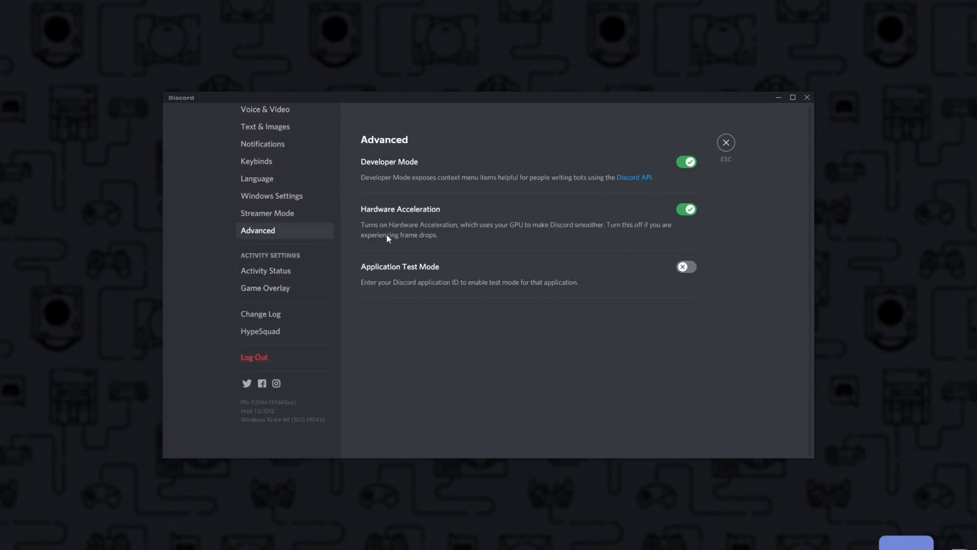
mouse_move(459, 216)
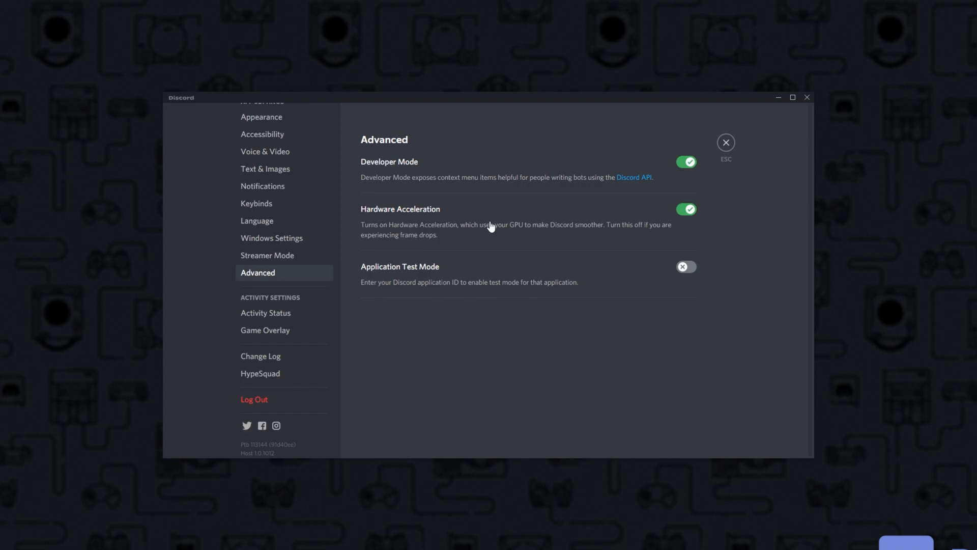
mouse_move(543, 216)
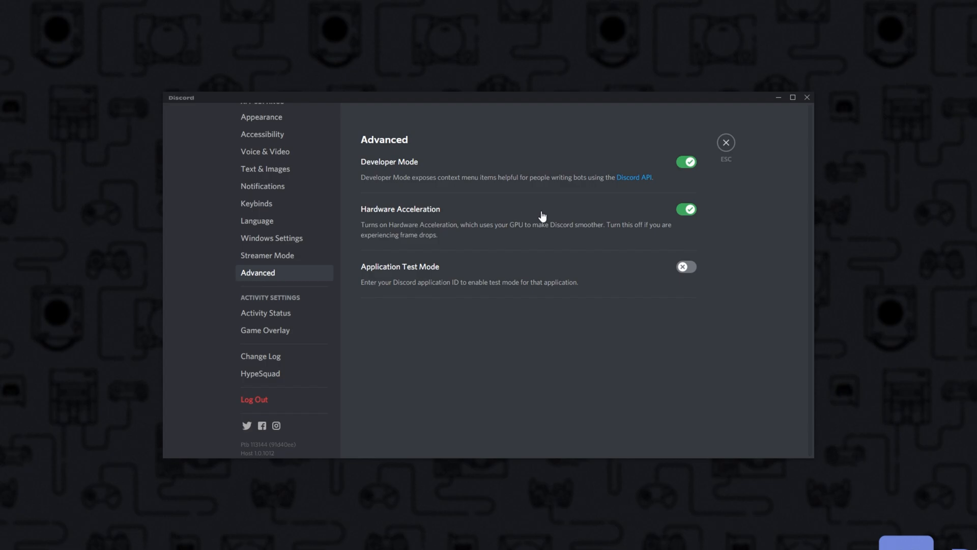
mouse_move(595, 200)
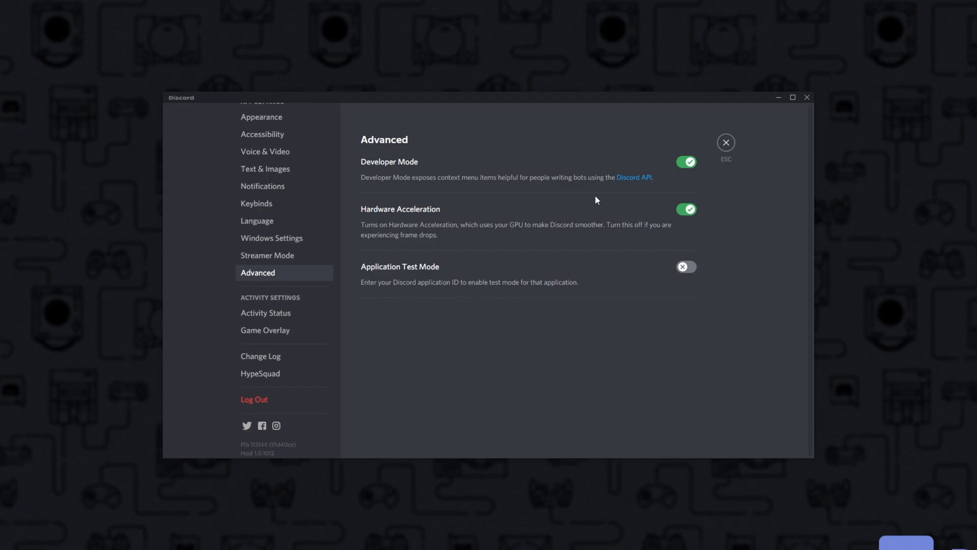
mouse_move(725, 142)
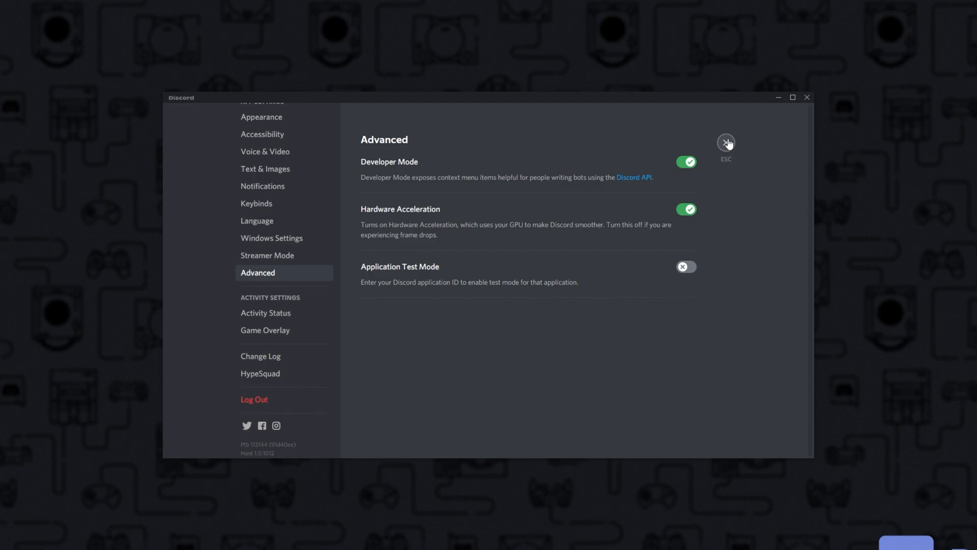
left_click(725, 142)
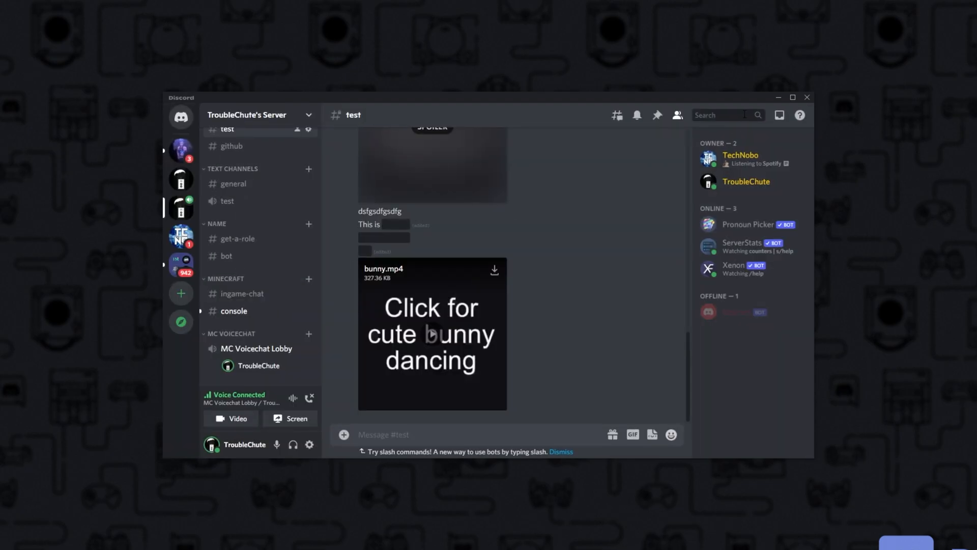